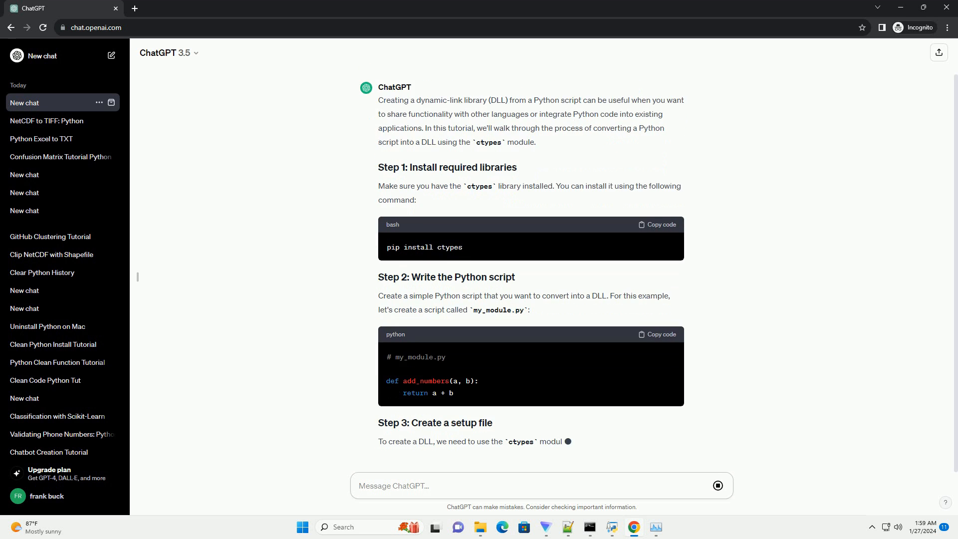
- Scroll down to follow the streaming tutorial through setup.py, the build command and the start of Step 5
{"action": "scroll", "scroll_direction": "down", "scroll_amount": 3}
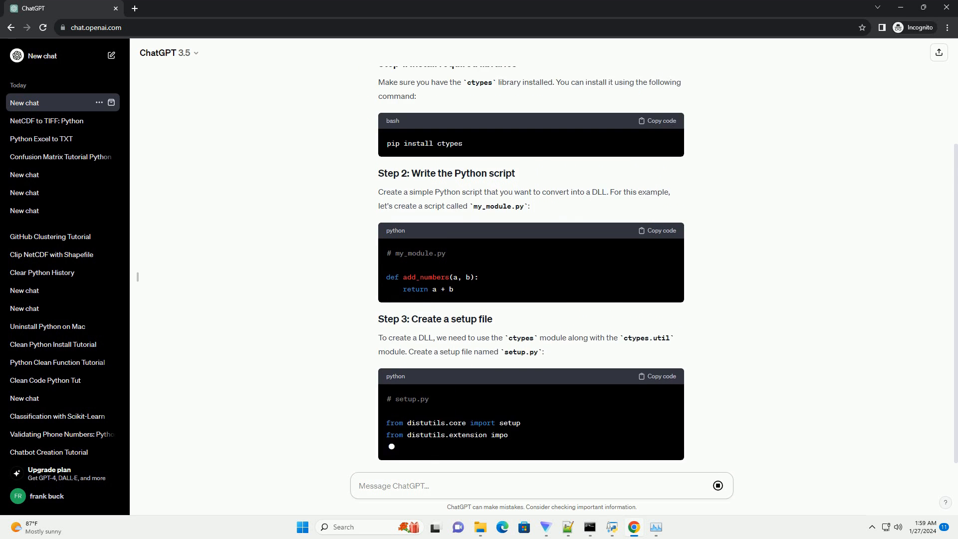
{"action": "scroll", "scroll_direction": "down", "scroll_amount": 3}
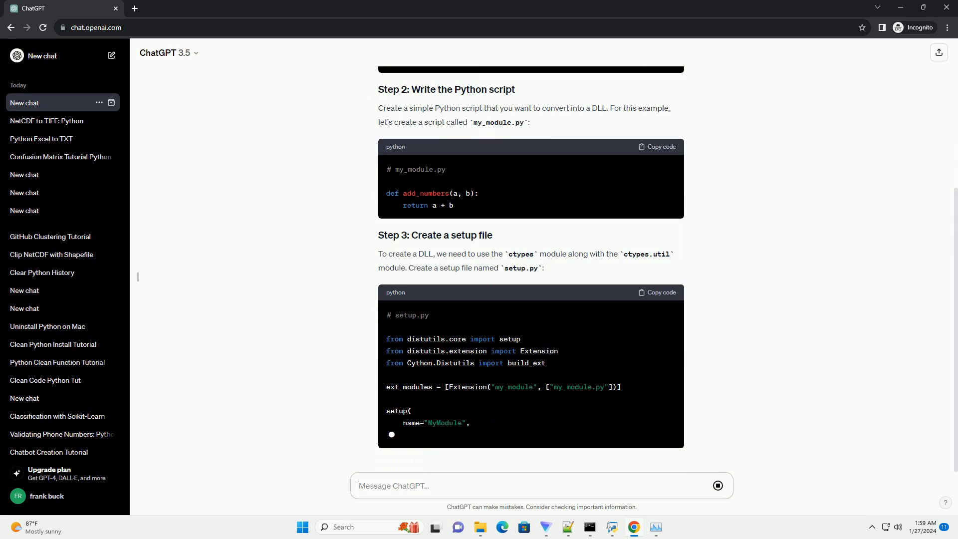
{"action": "scroll", "scroll_direction": "down", "scroll_amount": 3}
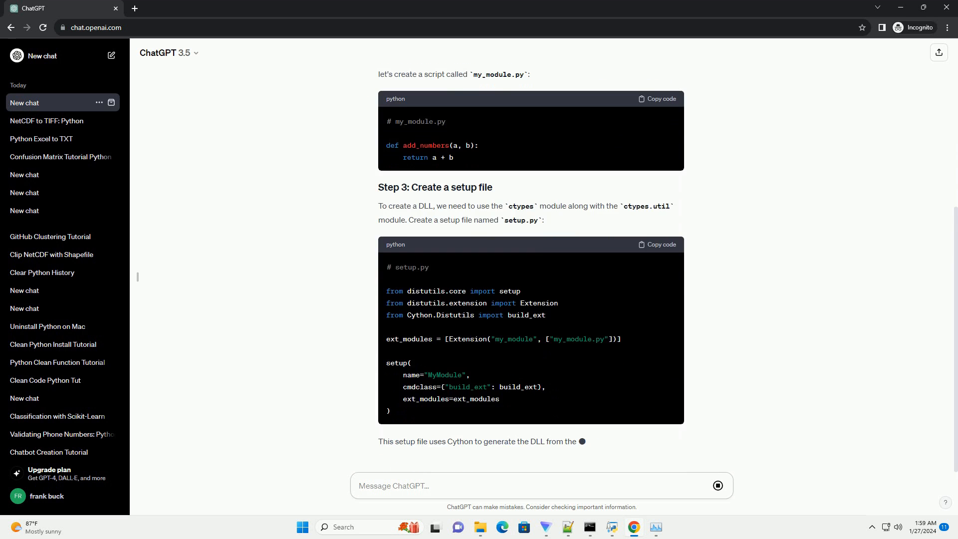
{"action": "scroll", "scroll_direction": "down", "scroll_amount": 3}
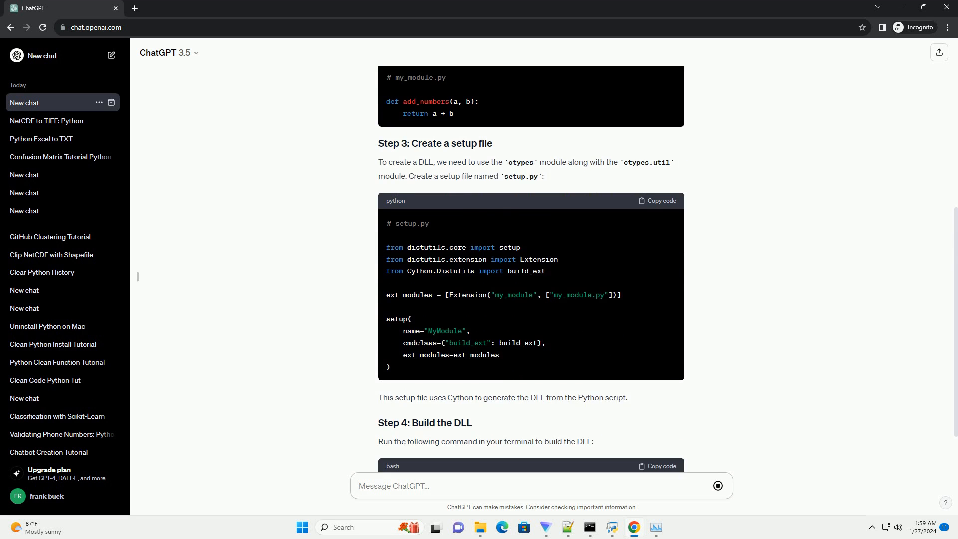
{"action": "scroll", "scroll_direction": "down", "scroll_amount": 3}
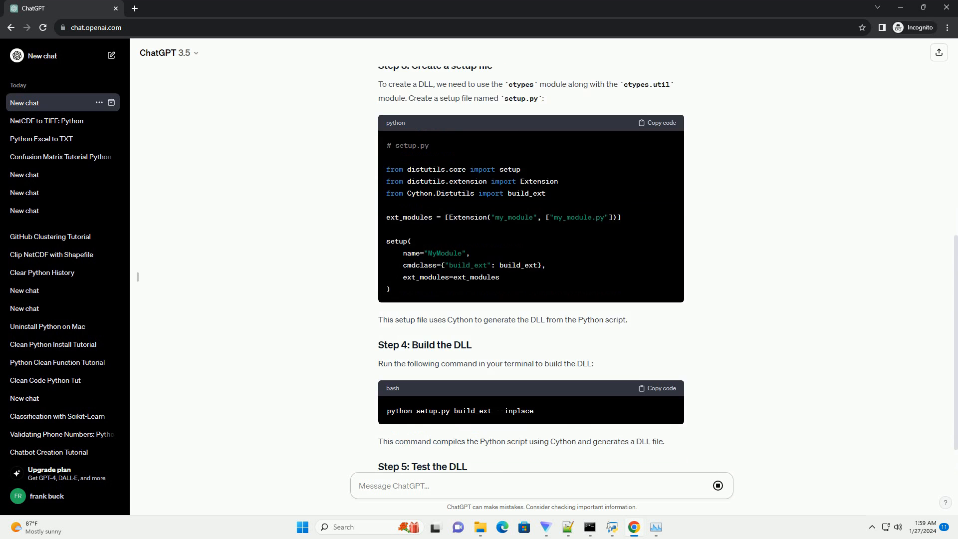
{"action": "scroll", "scroll_direction": "down", "scroll_amount": 3}
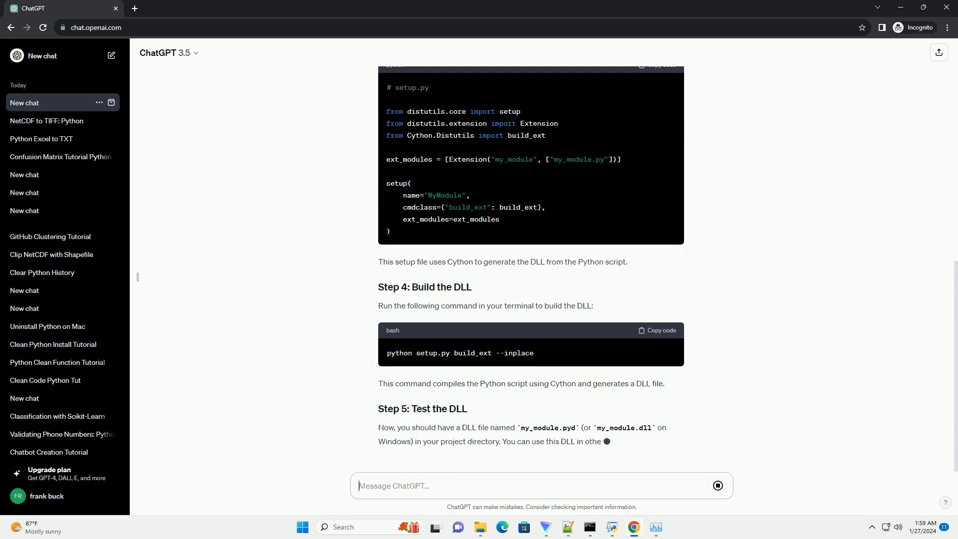
{"action": "scroll", "scroll_direction": "down", "scroll_amount": 3}
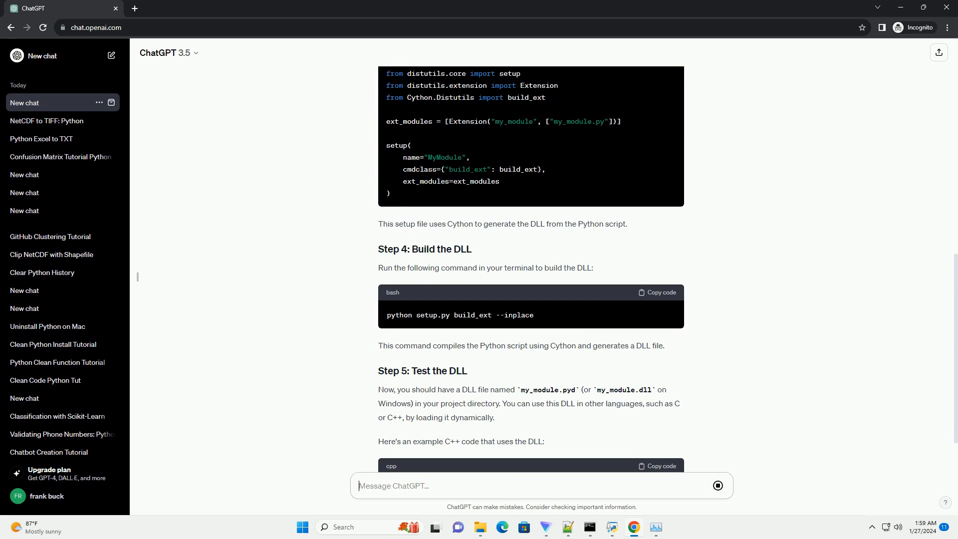
- Scroll through the generated main.cpp example that loads the DLL, up to the start of the conclusion
{"action": "scroll", "scroll_direction": "down", "scroll_amount": 3}
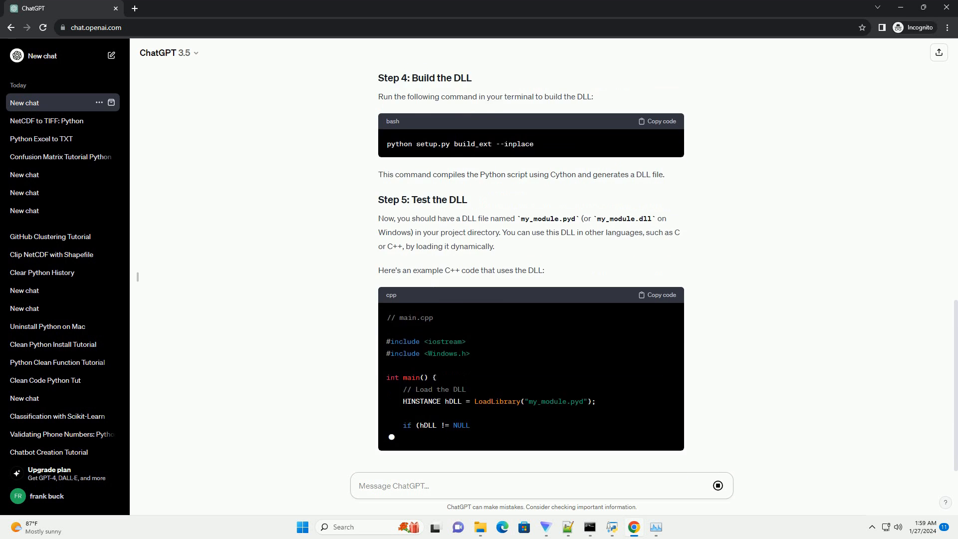
{"action": "scroll", "scroll_direction": "down", "scroll_amount": 3}
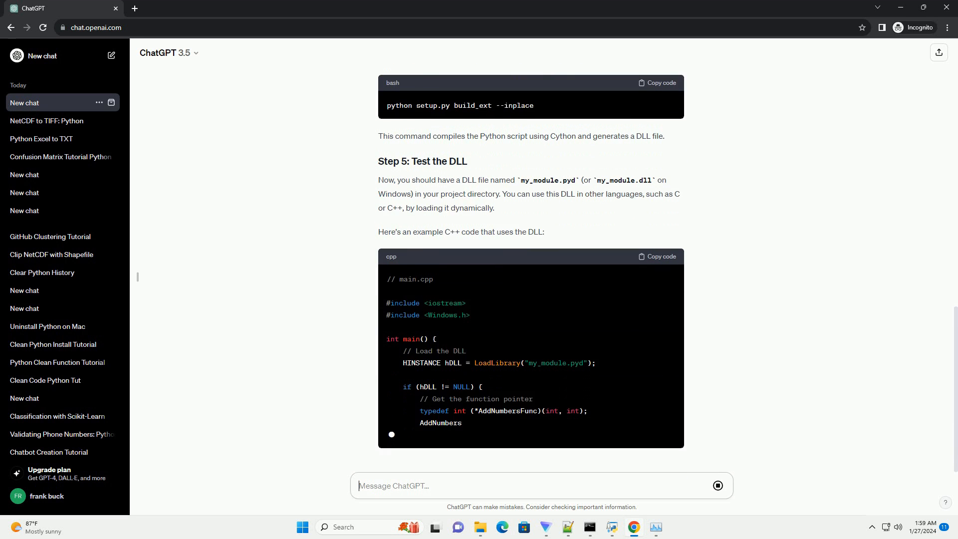
{"action": "scroll", "scroll_direction": "down", "scroll_amount": 3}
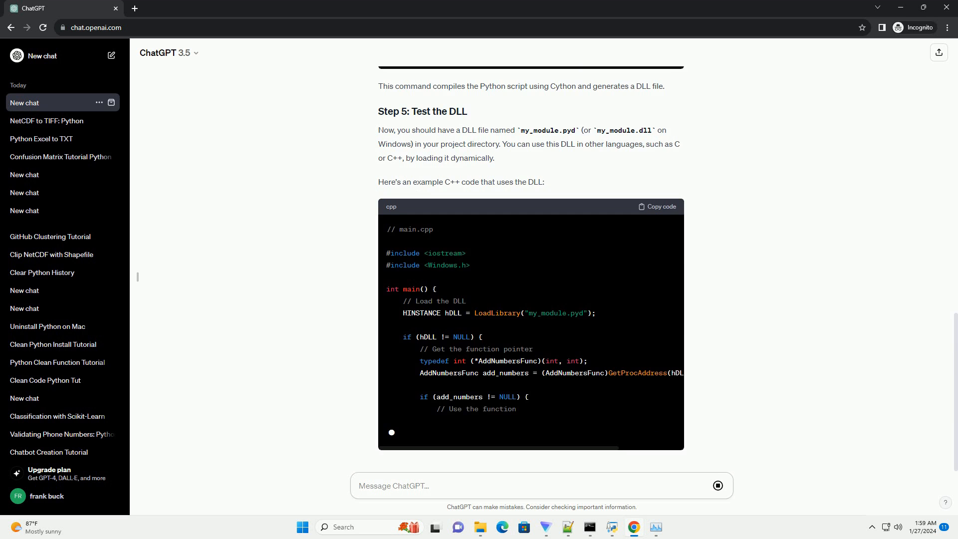
{"action": "scroll", "scroll_direction": "up", "scroll_amount": 3}
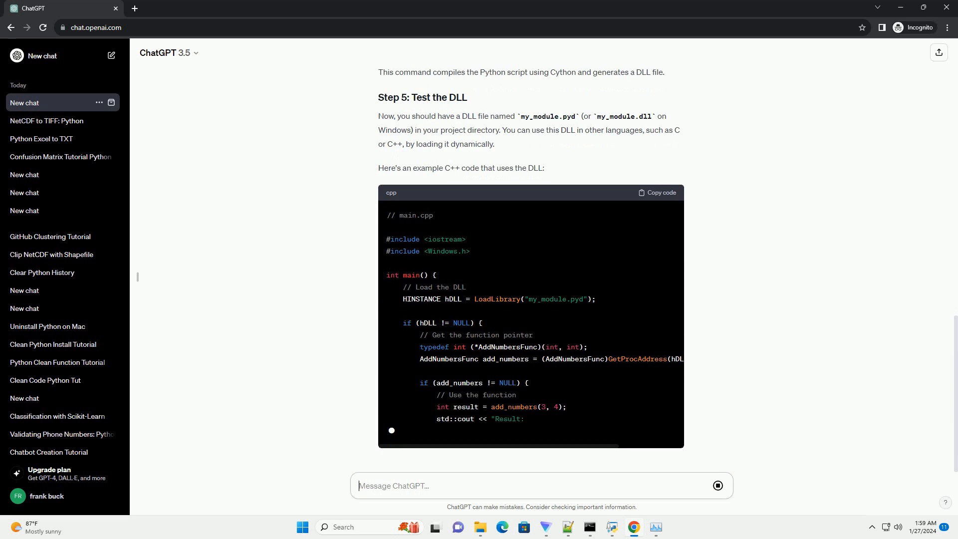
{"action": "scroll", "scroll_direction": "down", "scroll_amount": 3}
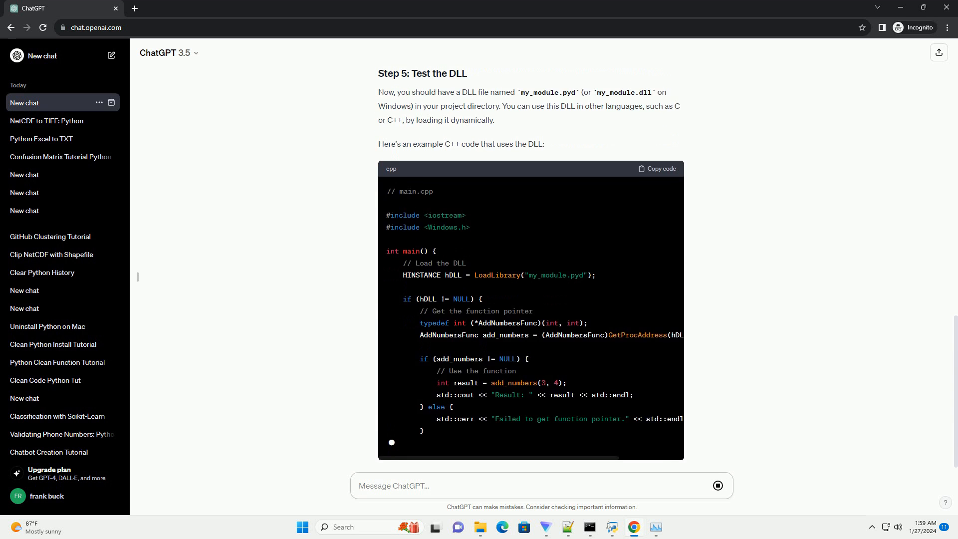
{"action": "scroll", "scroll_direction": "down", "scroll_amount": 3}
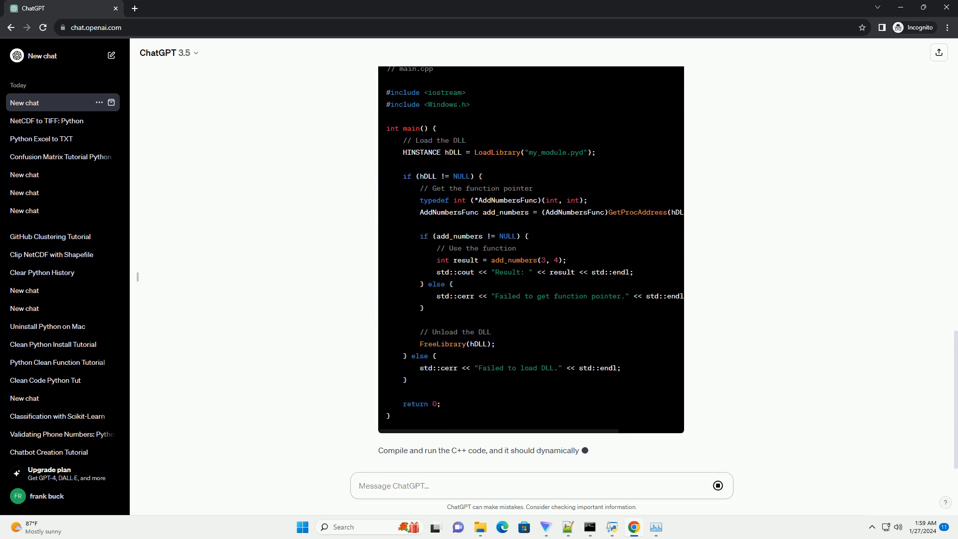
{"action": "scroll", "scroll_direction": "down", "scroll_amount": 3}
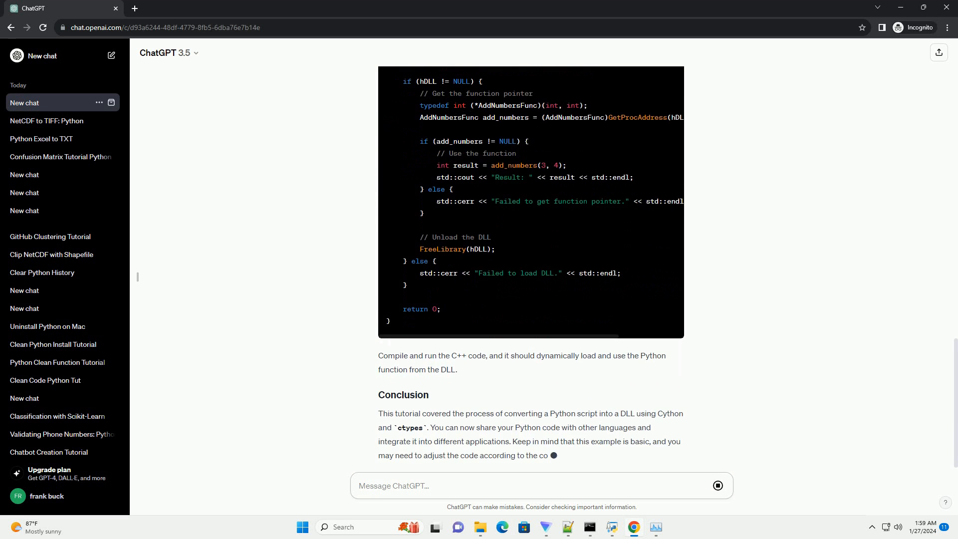
- Scroll to the end as the Conclusion completes and the chat is titled 'Convert Python to DLL'
{"action": "scroll", "scroll_direction": "down", "scroll_amount": 3}
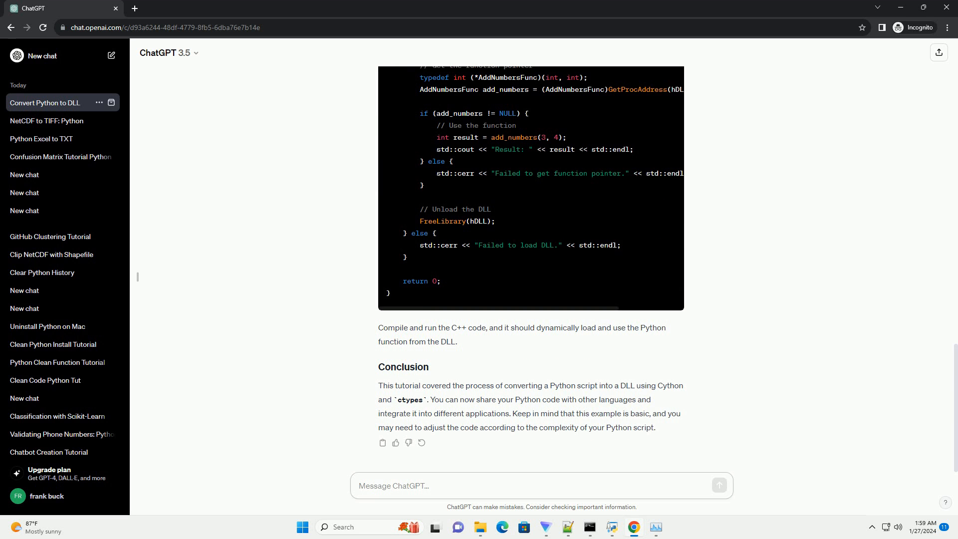
{"action": "left_click", "coordinate": [541, 485]}
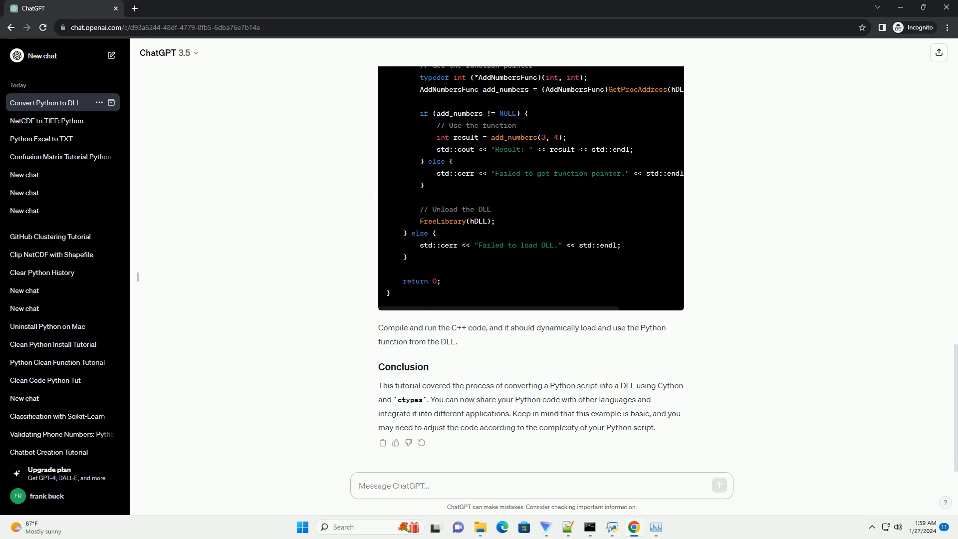
{"action": "left_click", "coordinate": [541, 487]}
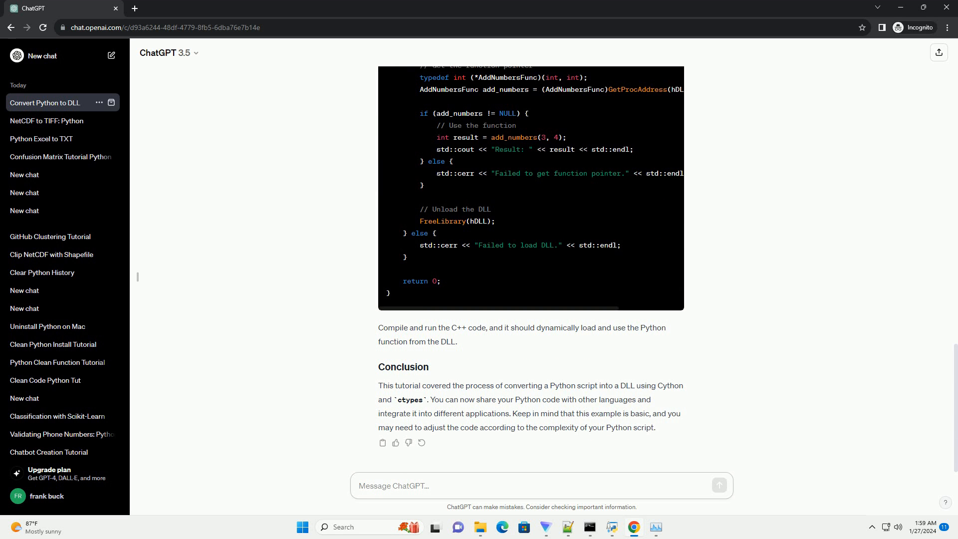
{"action": "left_click", "coordinate": [541, 485]}
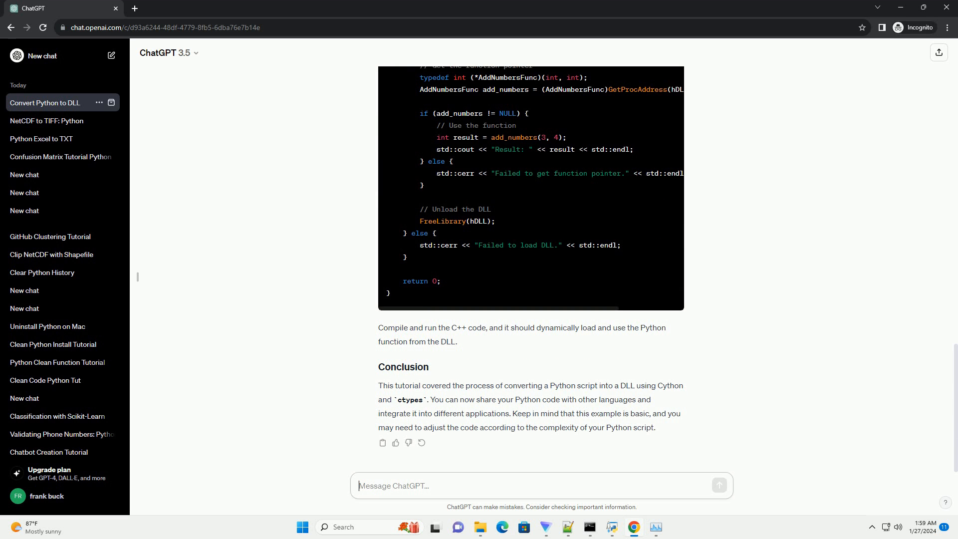